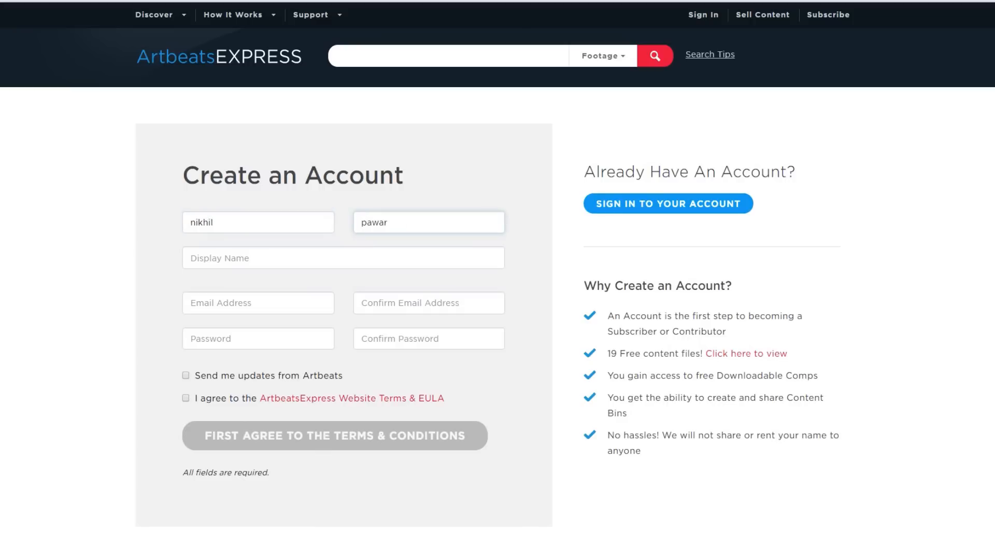
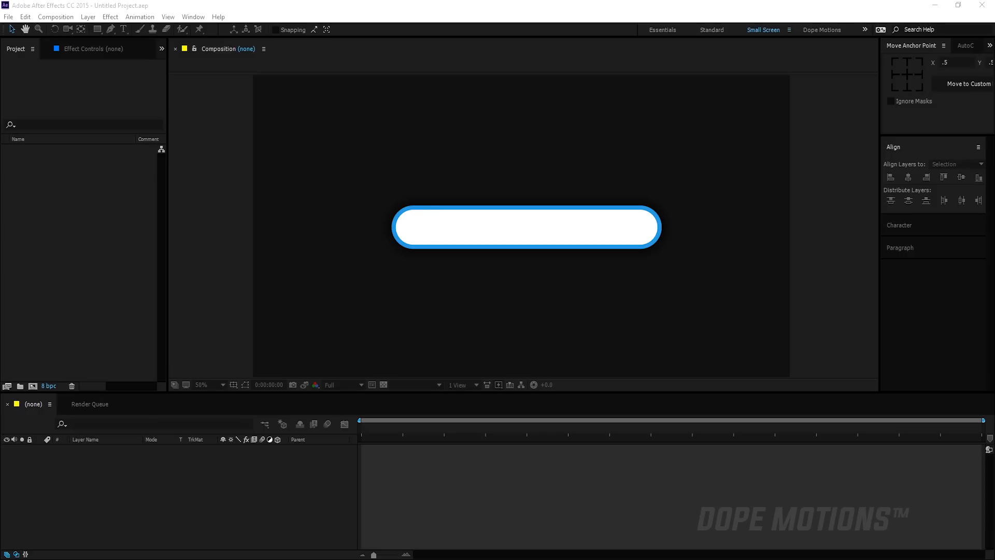
type("START TYP")
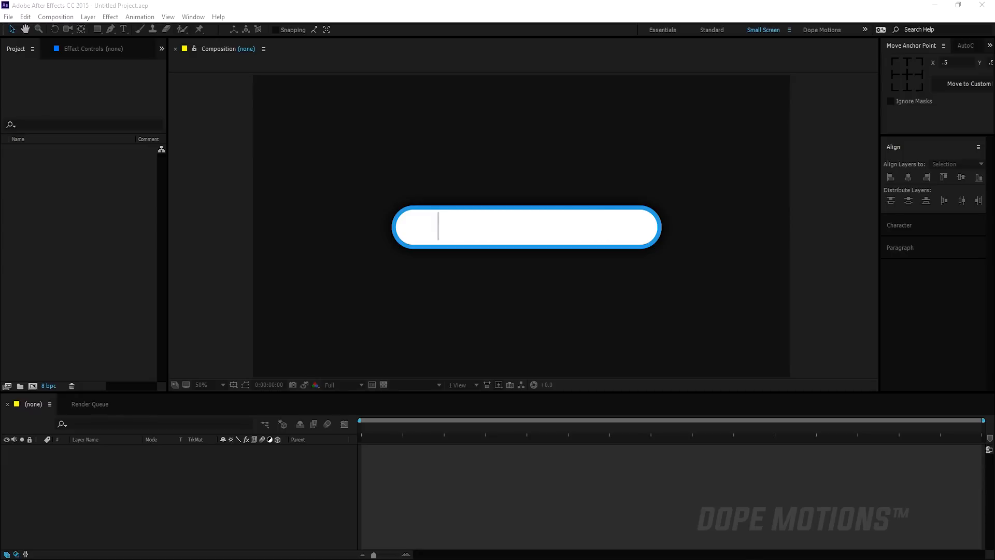
type("START TYPING")
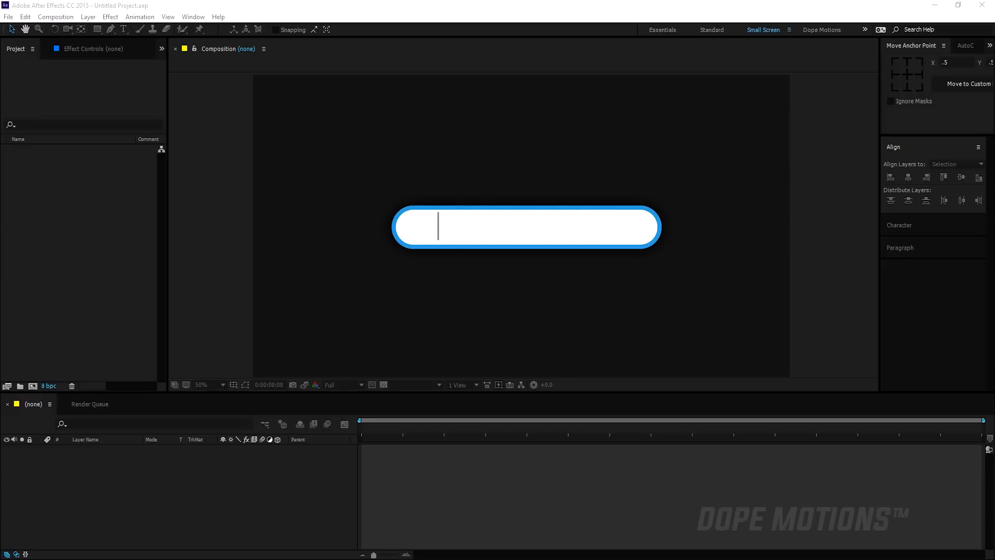
type("START TYPING")
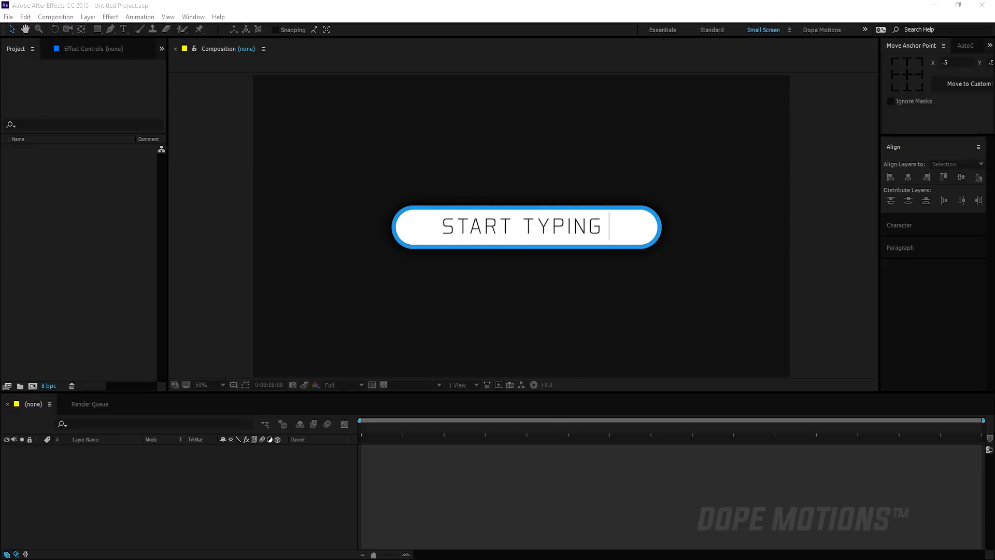
type("STAR")
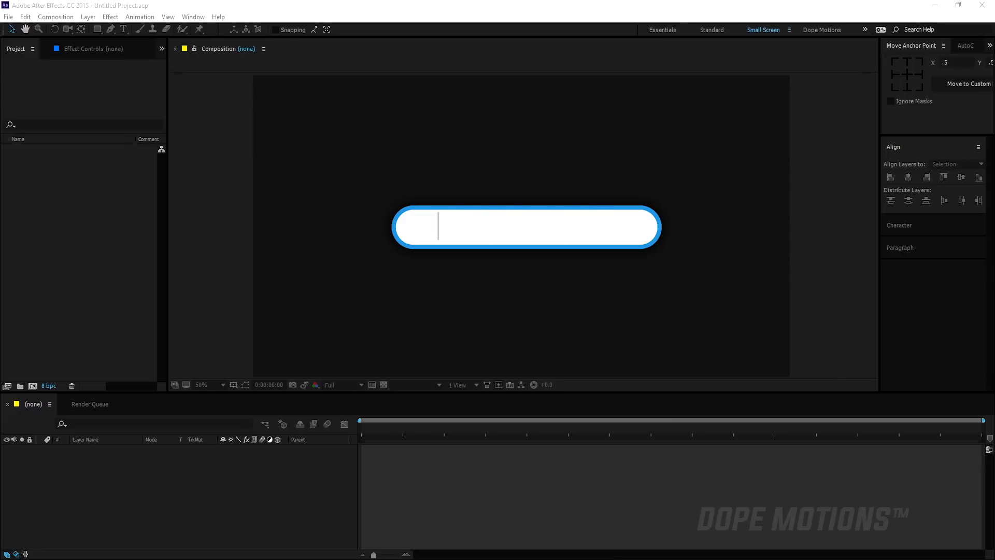
type("START TYPING")
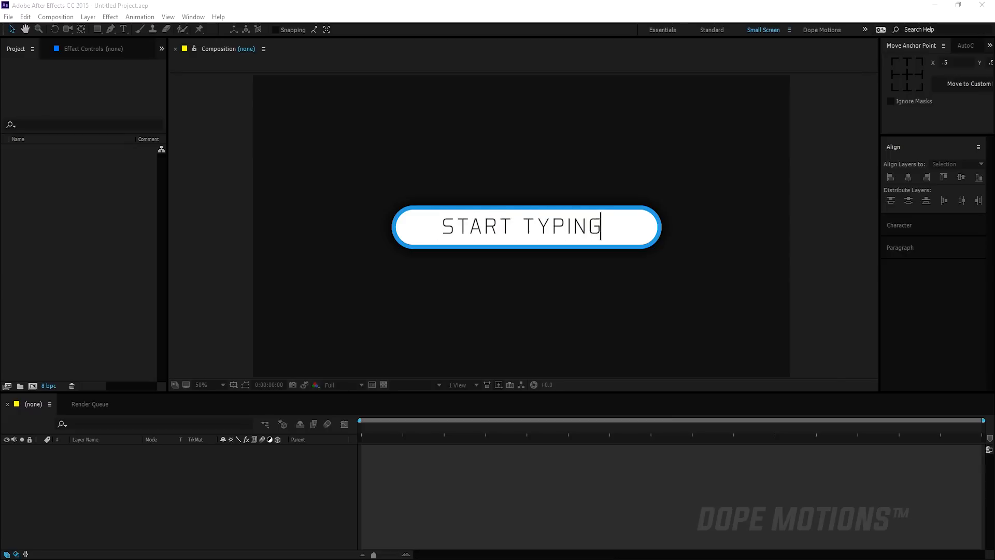
type("S")
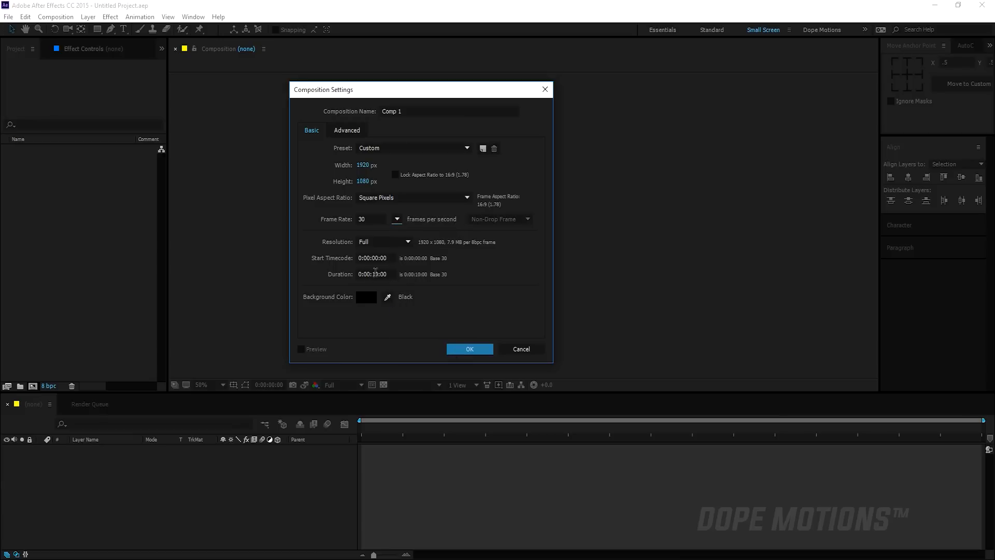
Step: Create the 1920x1080 Comp 1 and add a START TYPING text layer
left_click(469, 348)
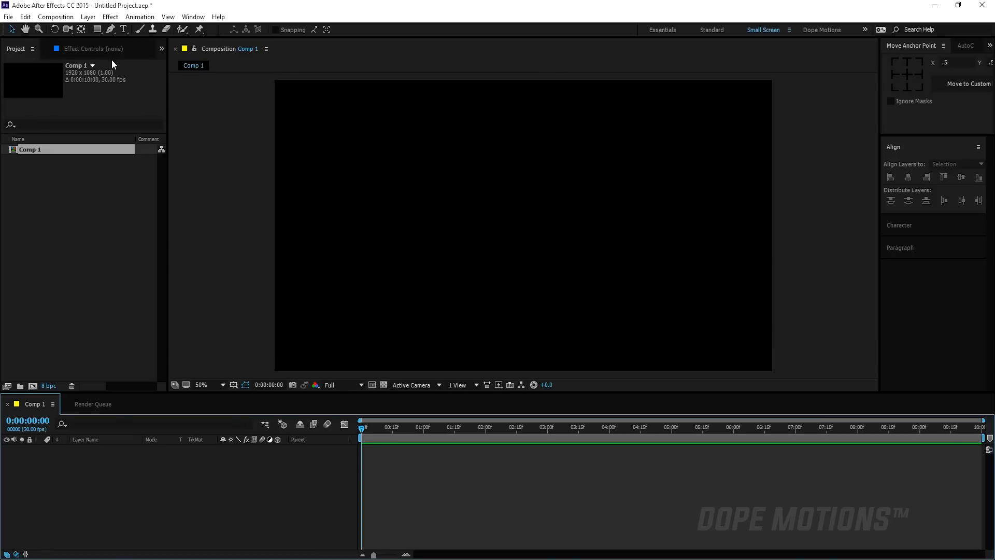
left_click(429, 224)
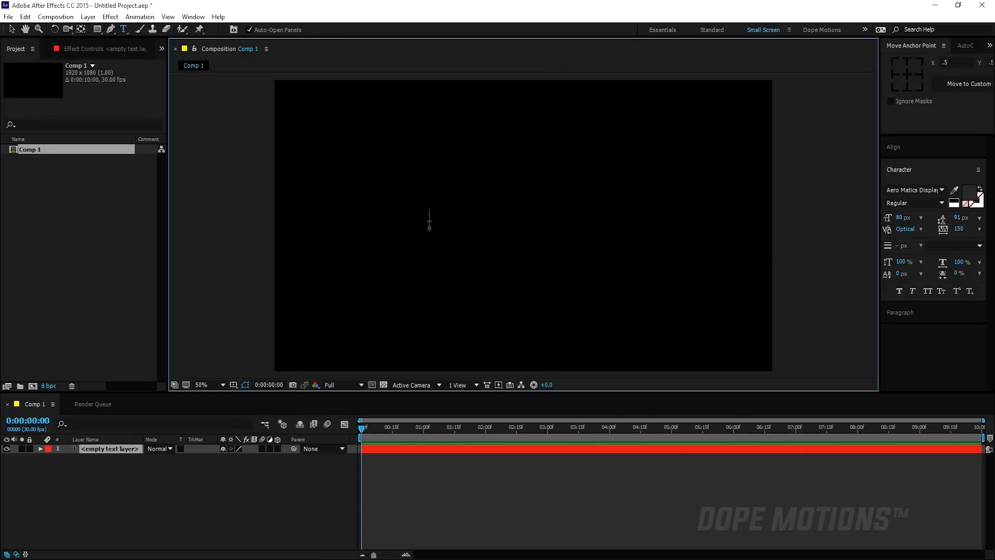
type("START TY")
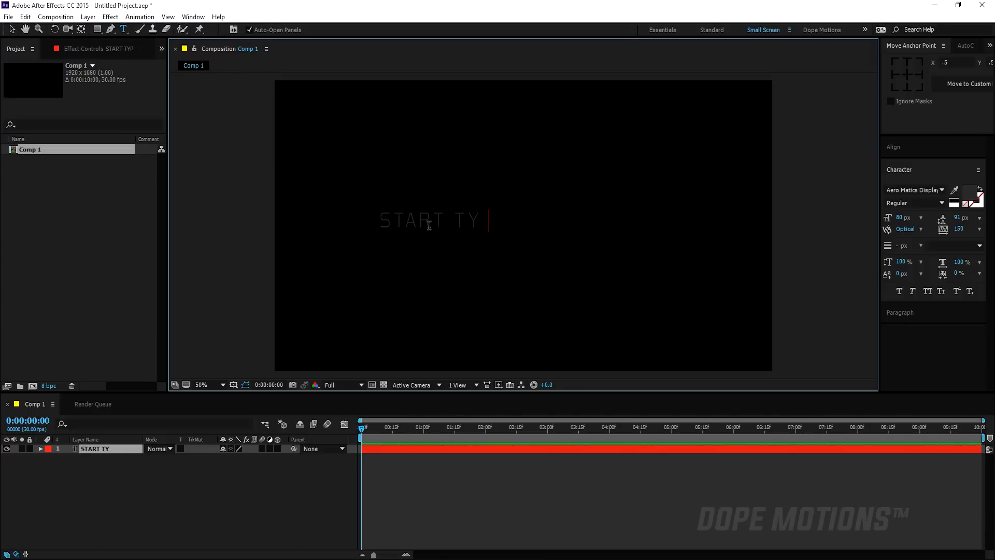
type("PING")
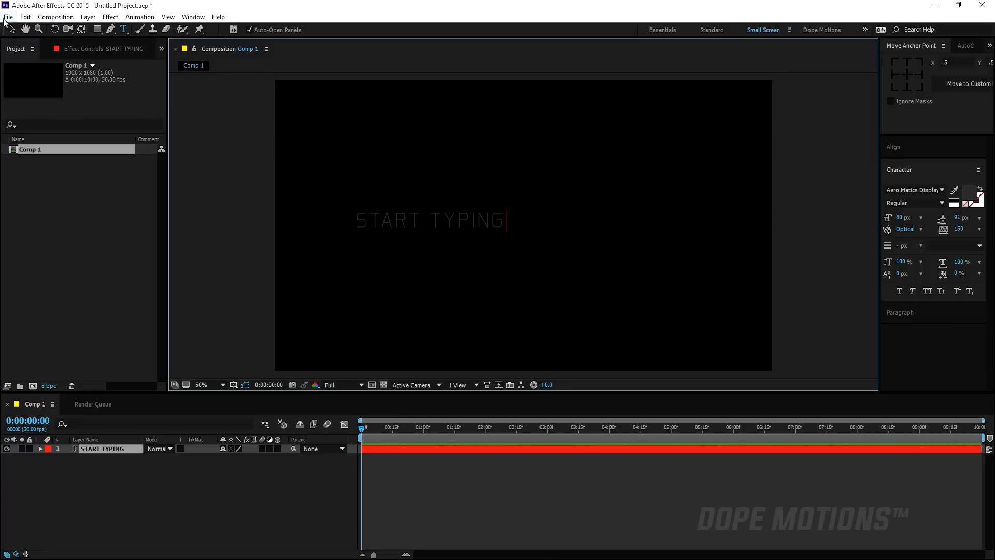
left_click(10, 29)
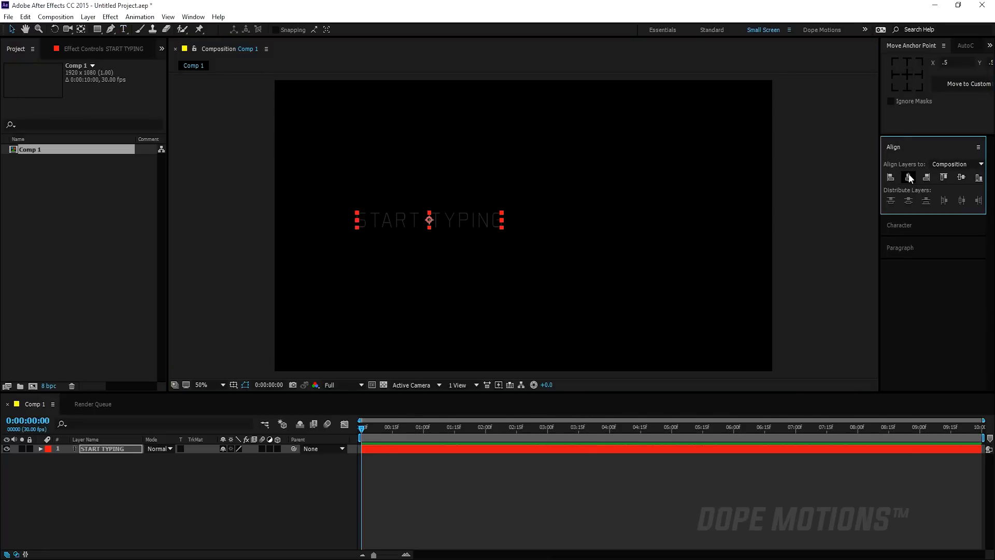
Step: Centre the START TYPING text horizontally and colour it white
left_click(908, 177)
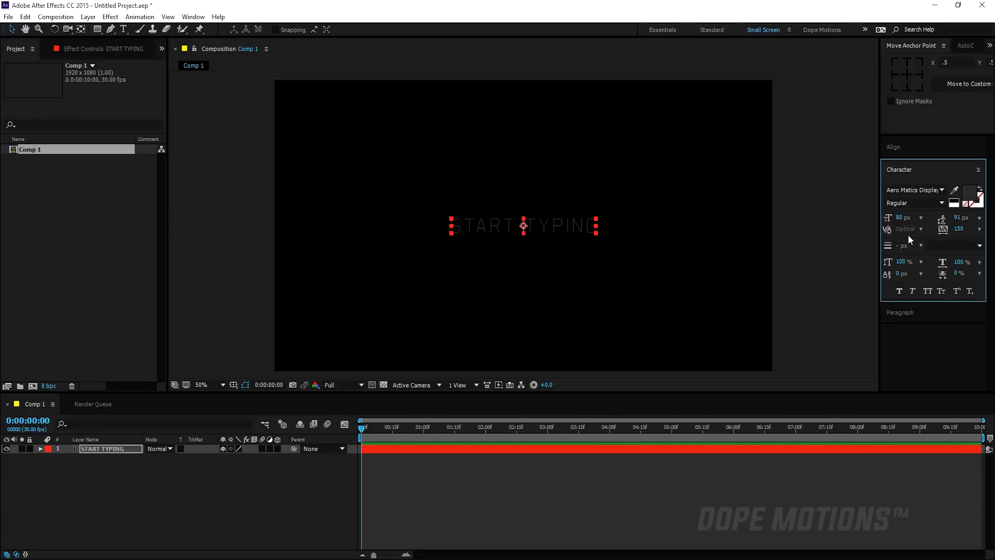
left_click(971, 194)
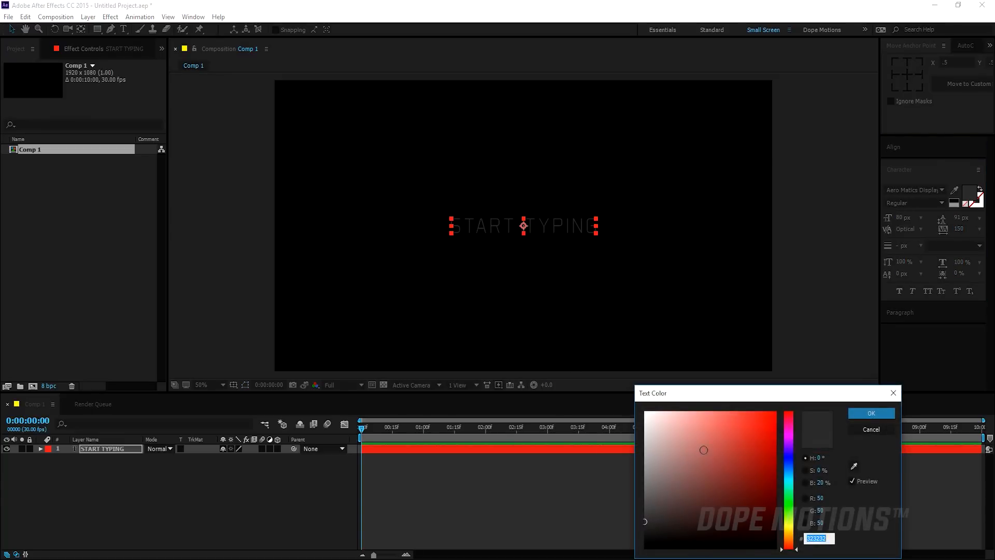
left_click(870, 413)
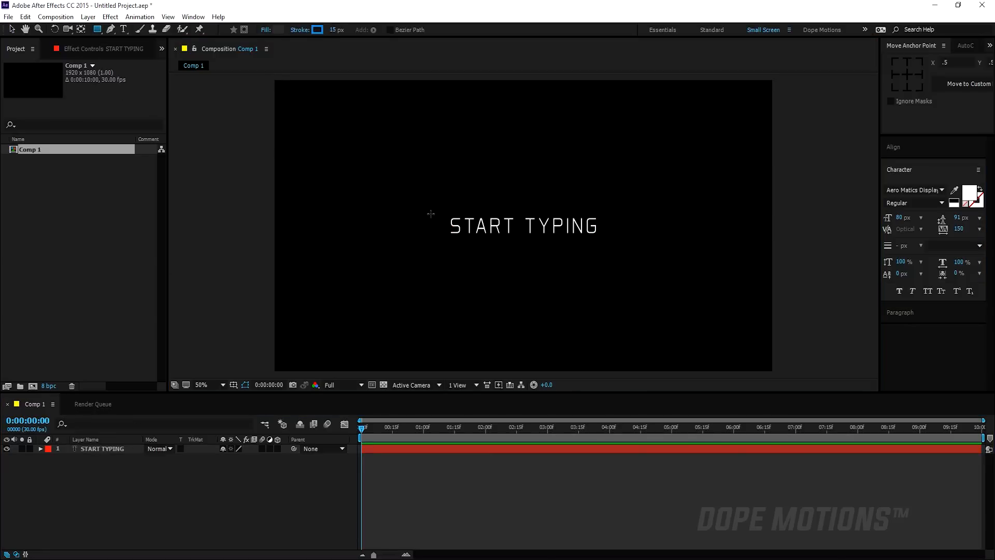
Step: Draw a strokeless white rectangle over START TYPING and name the layer Matte
left_click_drag(445, 208, 587, 244)
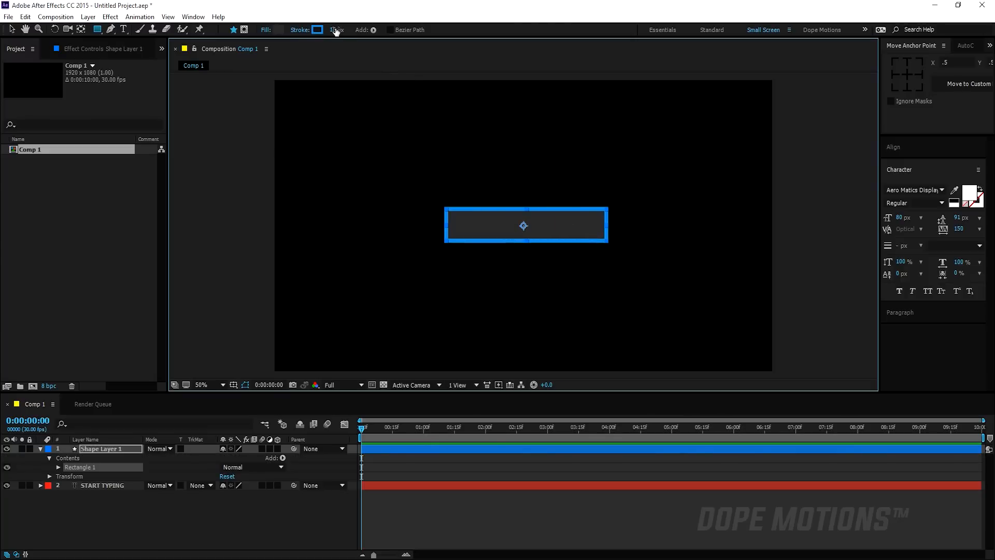
left_click(337, 30)
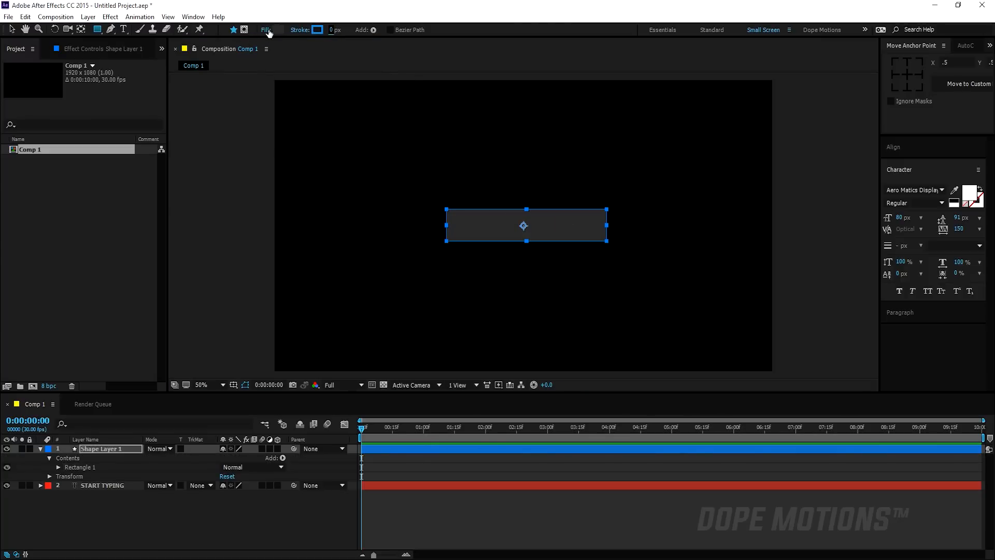
left_click(274, 30)
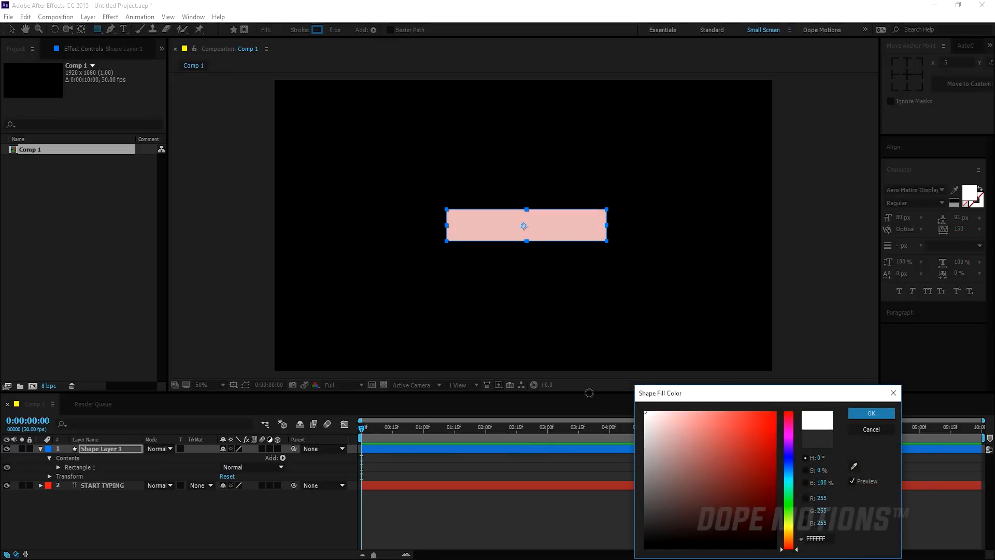
left_click(871, 413)
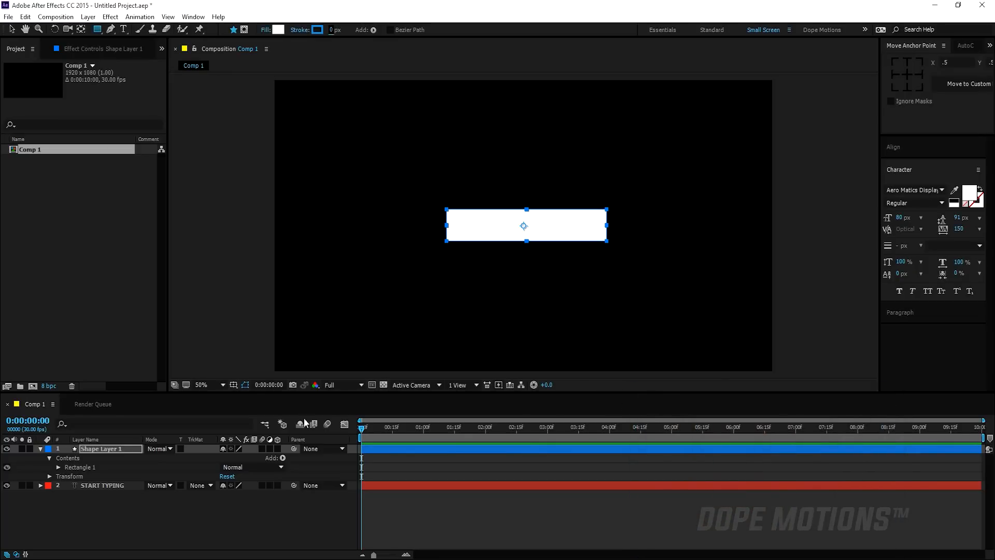
type("Matte")
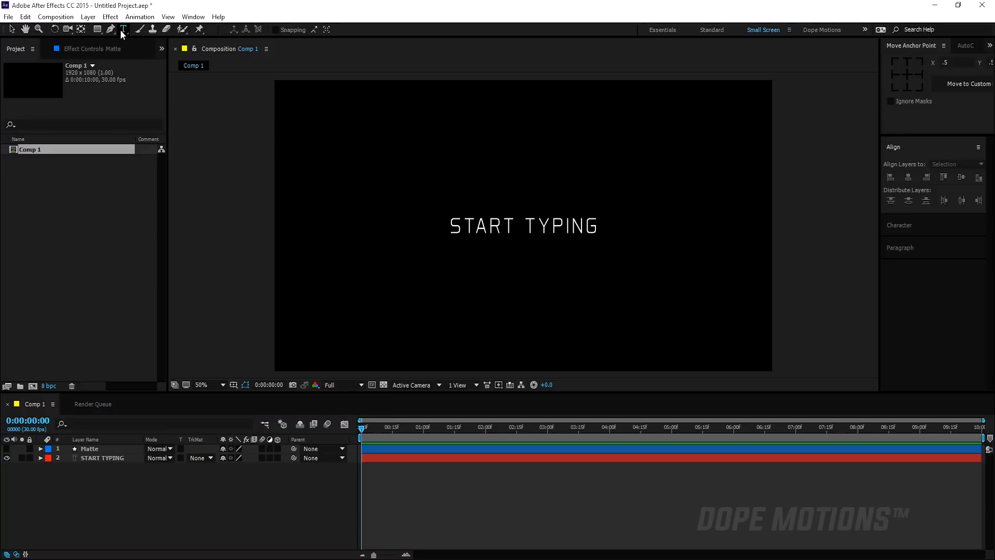
Step: Draw a 5x100 bar named Text Bar and position it at 653,540
left_click(123, 29)
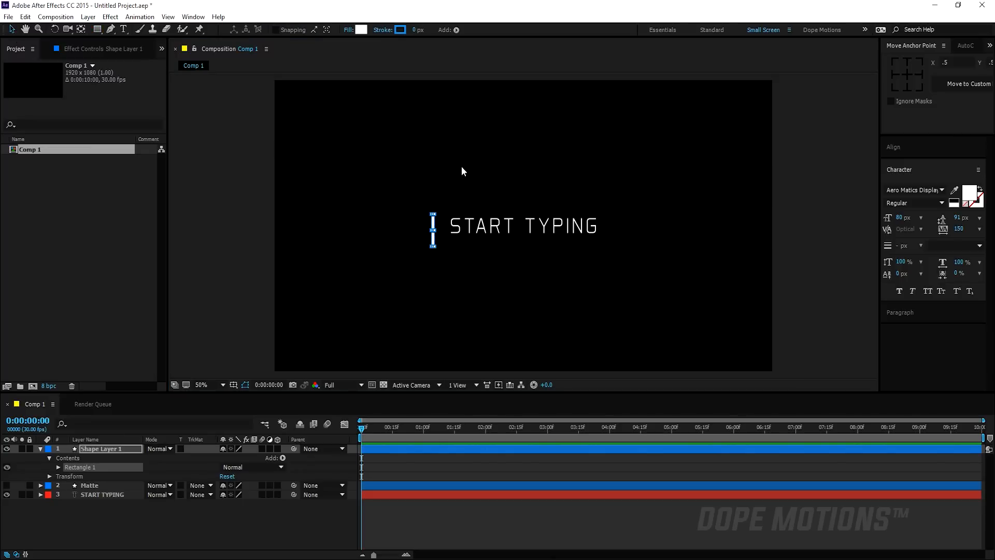
left_click(57, 467)
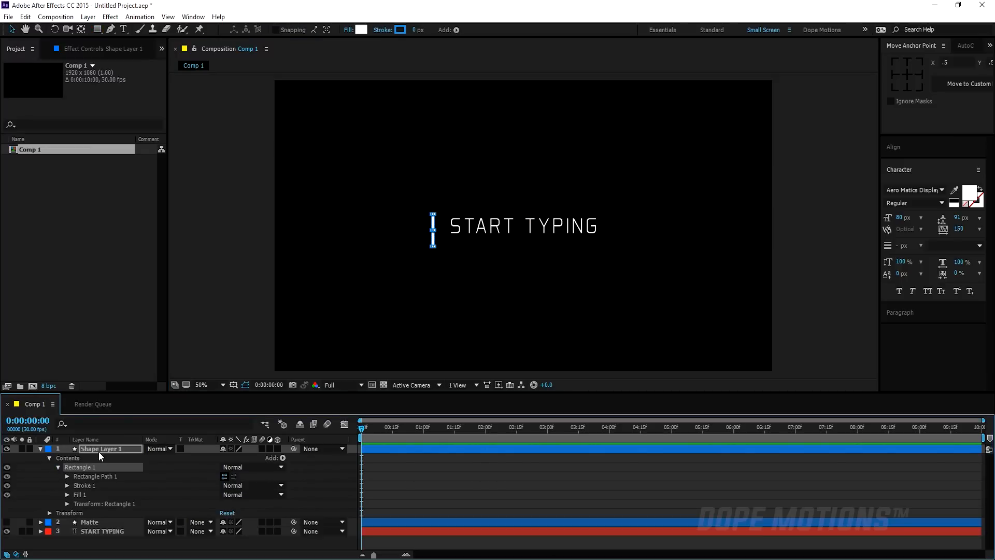
type("Text Bar")
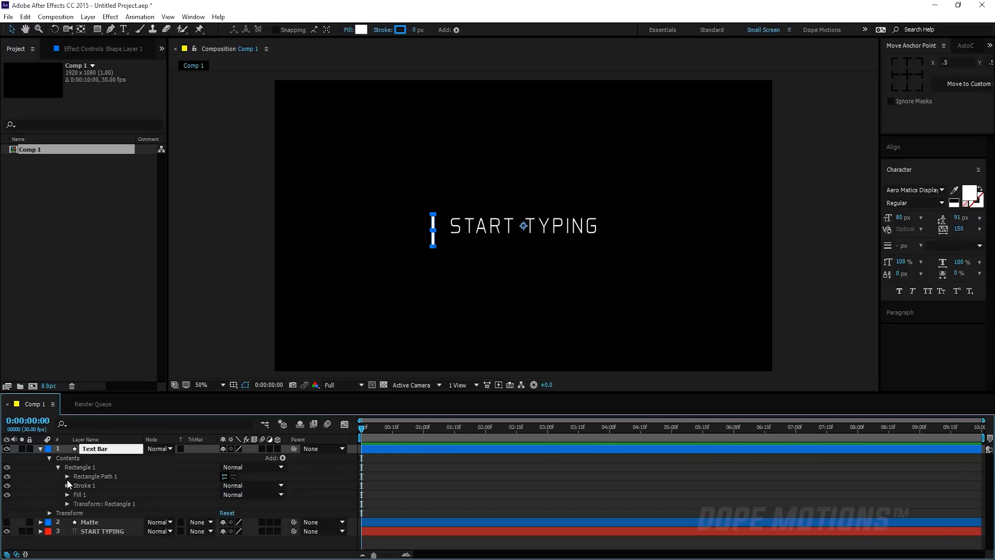
left_click(68, 476)
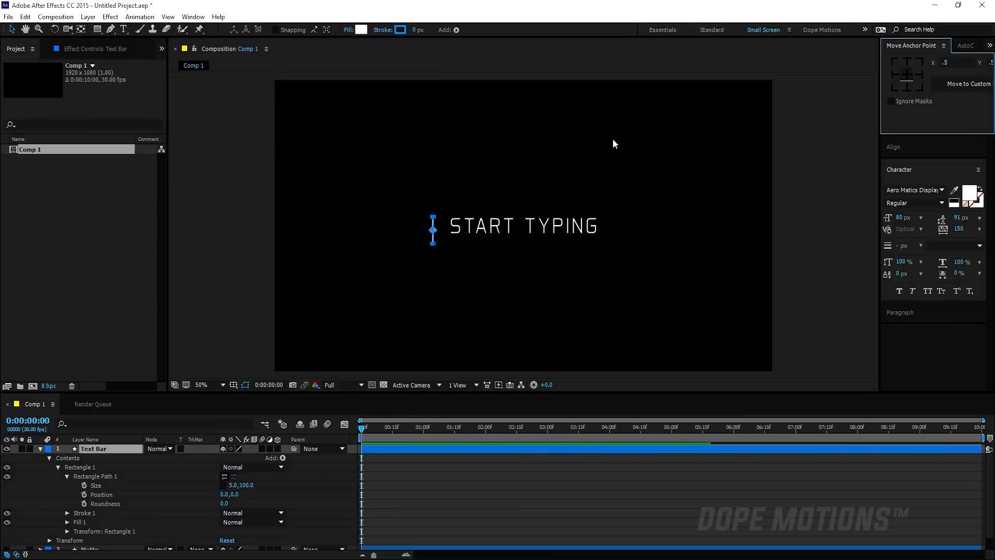
left_click(893, 146)
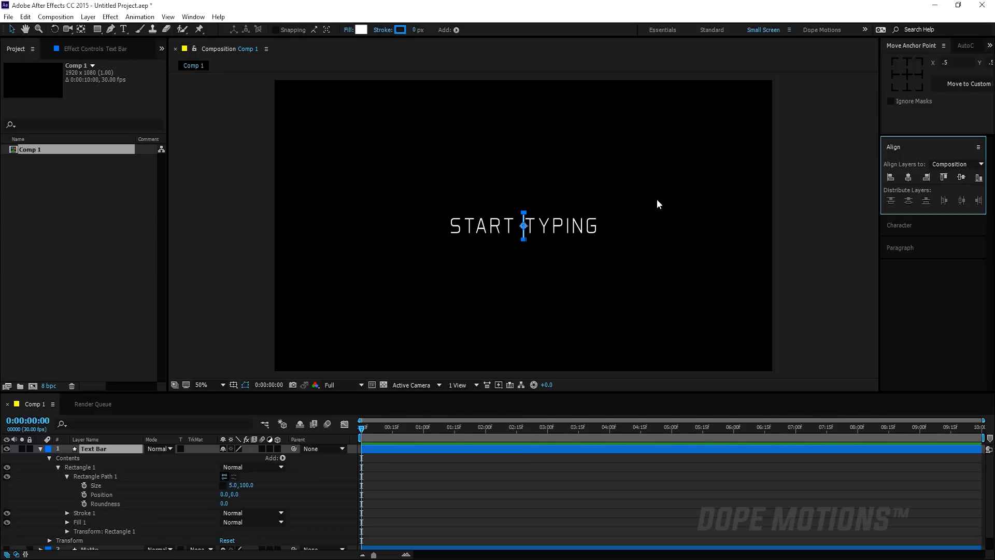
left_click(201, 384)
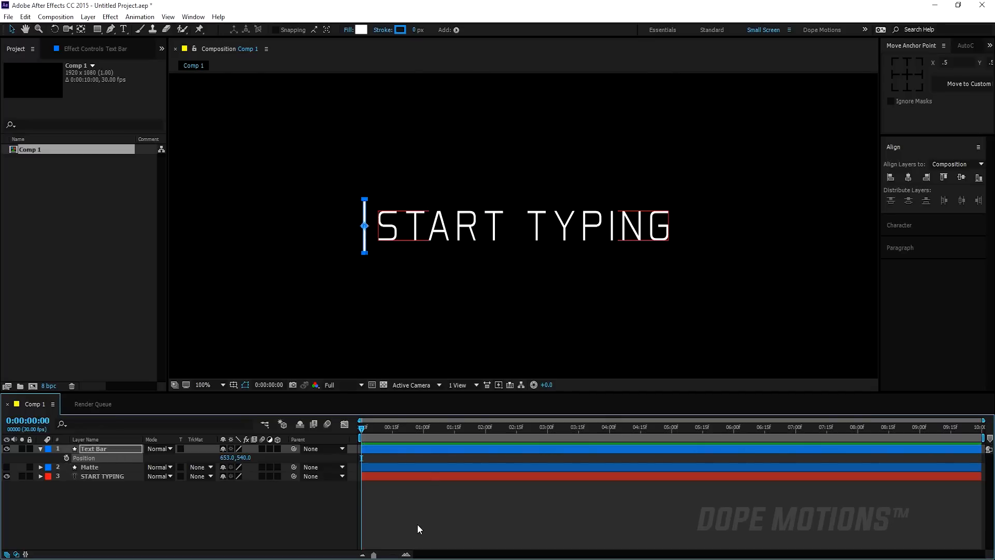
Step: Keyframe Text Bar's Position at 1:00, then move it to 1269,540 at 2:10
left_click(486, 426)
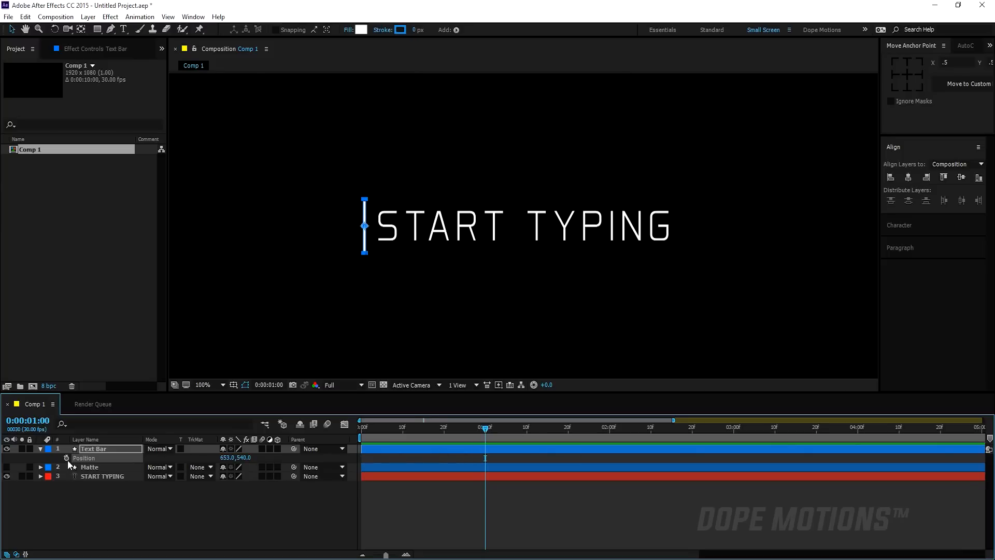
left_click(66, 457)
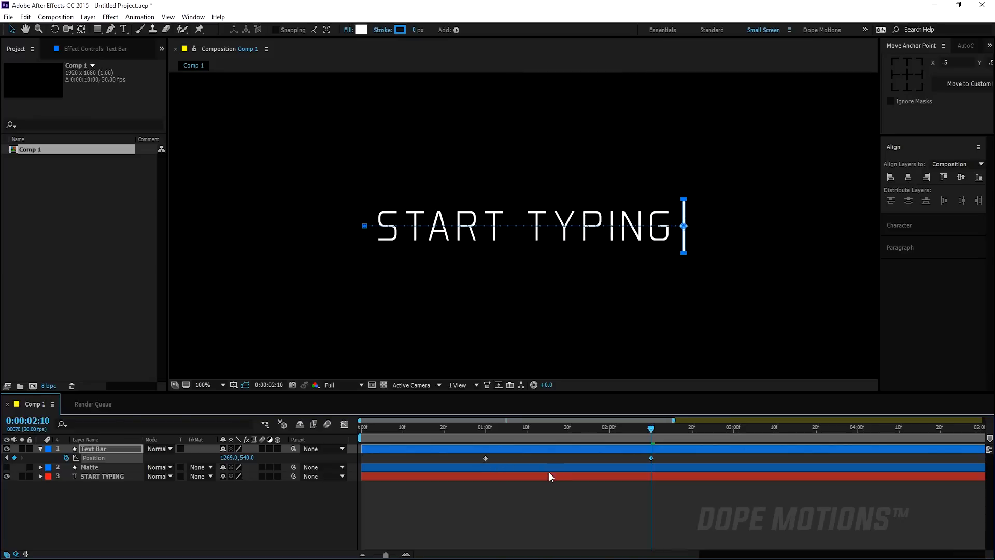
left_click(498, 427)
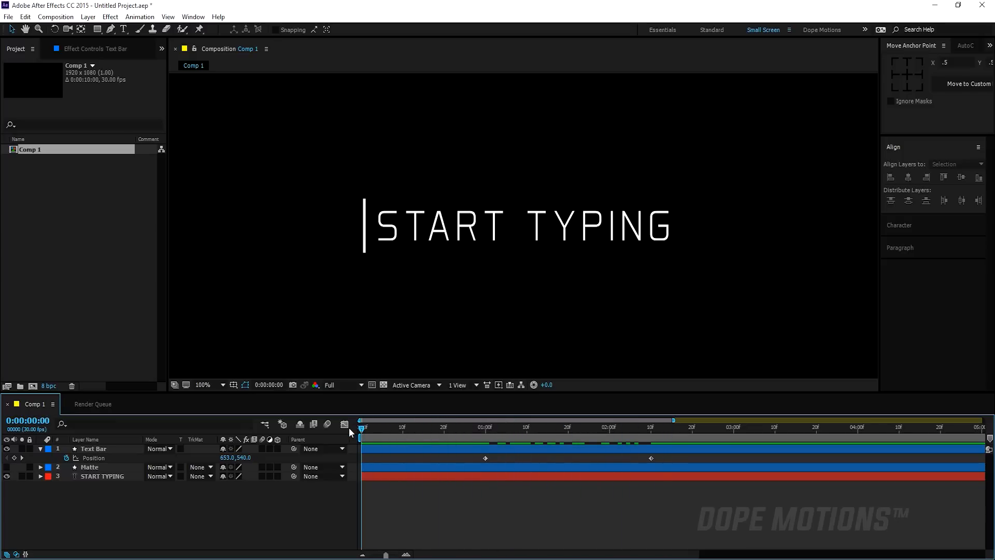
Step: Add alternating 100% and 0% Opacity hold keyframes to Text Bar across the first second
left_click(94, 449)
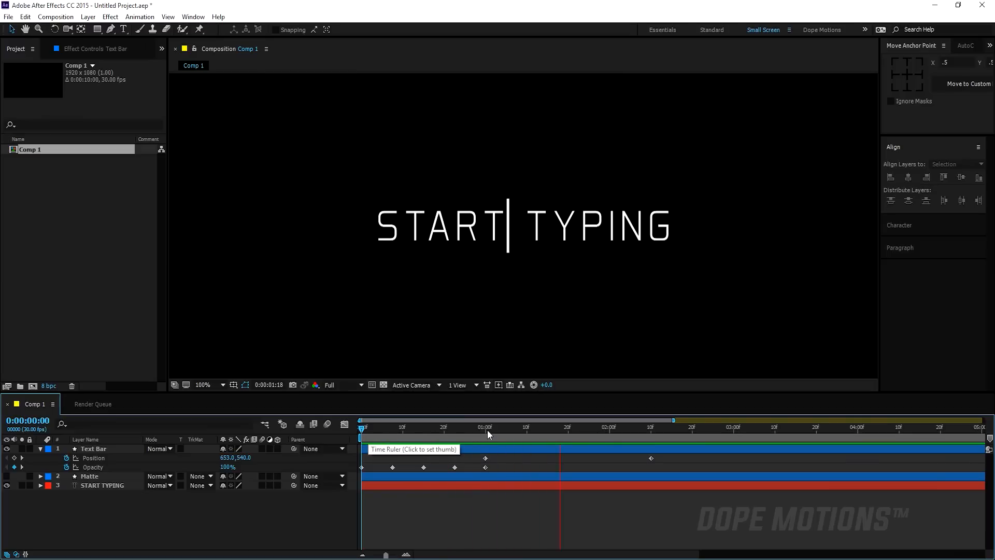
left_click(486, 427)
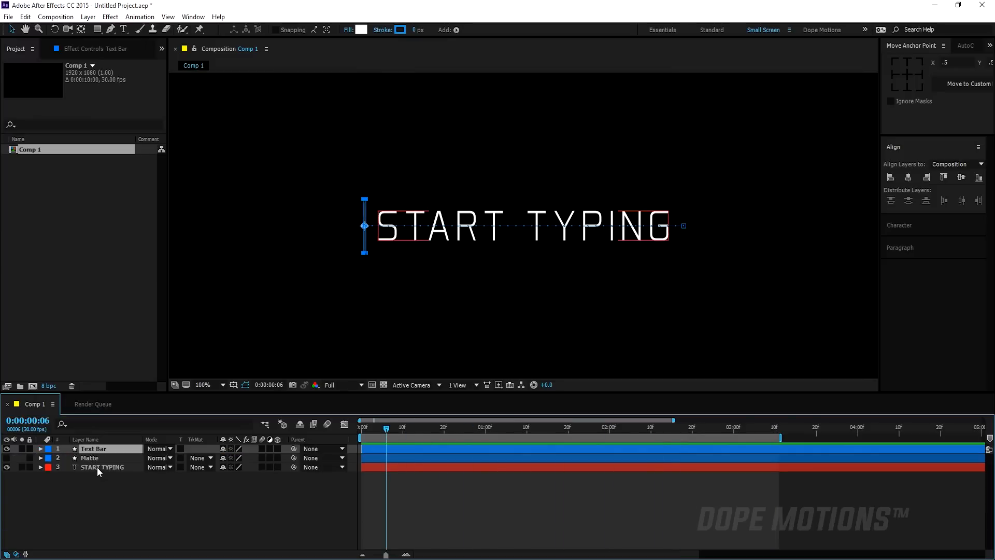
Step: Parent Matte to Text Bar and set START TYPING's TrkMat to Alpha Inverted Matte
left_click(91, 458)
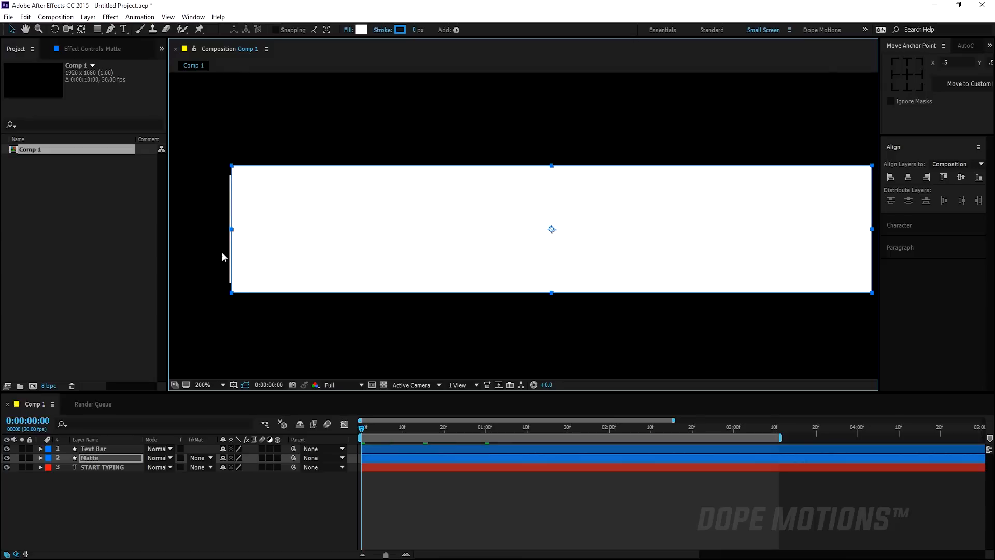
mouse_move(212, 475)
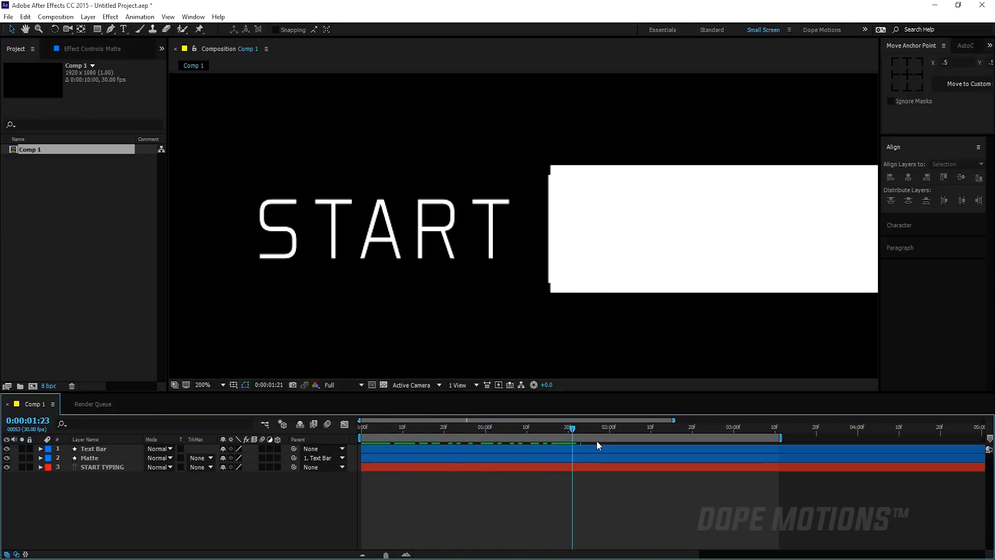
left_click_drag(571, 446, 548, 446)
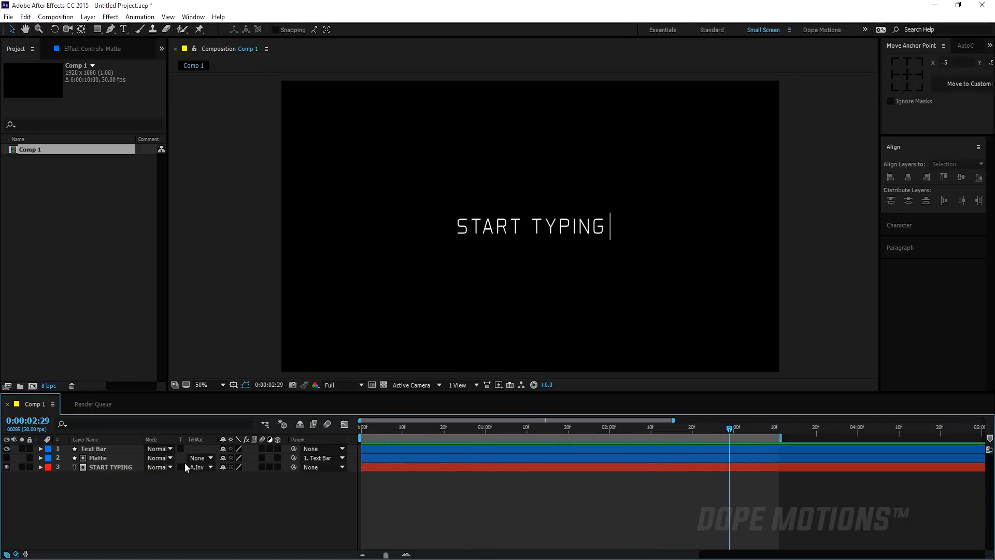
left_click(97, 29)
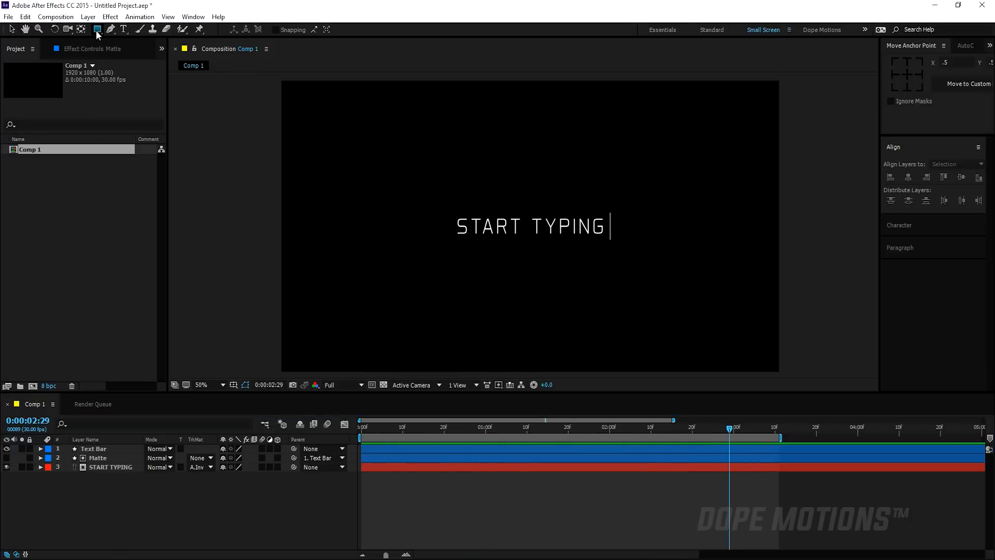
Step: Draw a Search shape layer with Rectangle Path size 632,130 and roundness 100
left_click(97, 29)
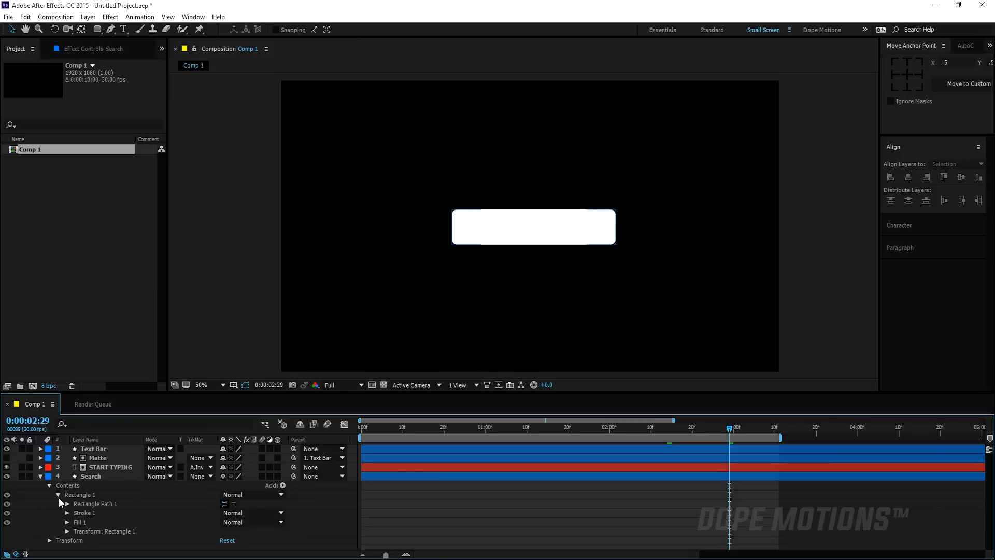
left_click(66, 503)
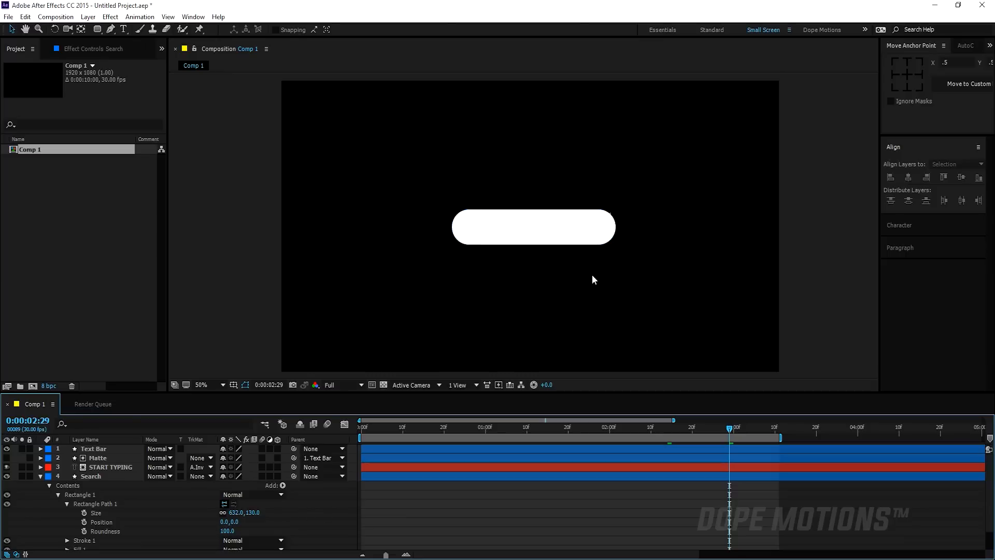
left_click(92, 476)
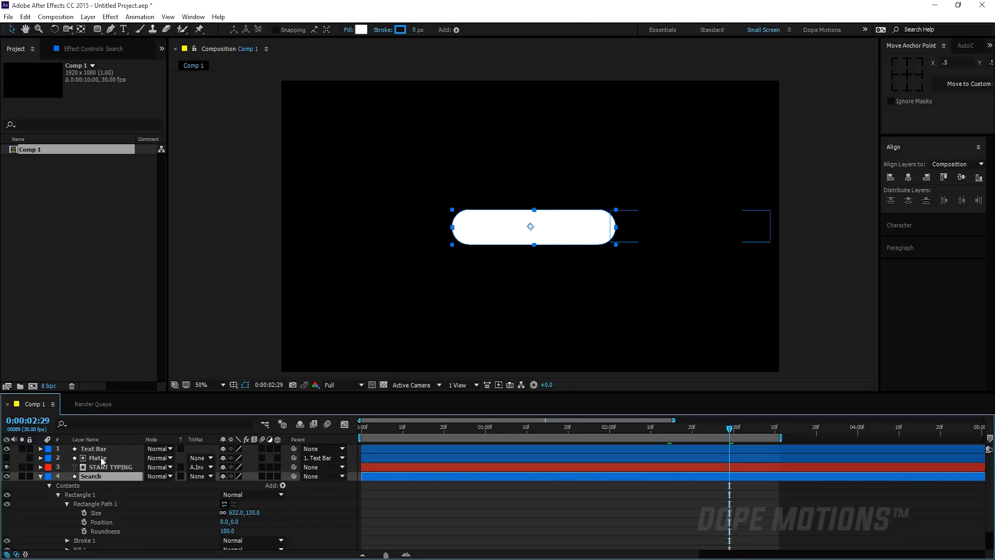
Step: Set START TYPING's Character colour and Text Bar's shape fill to black
left_click(110, 467)
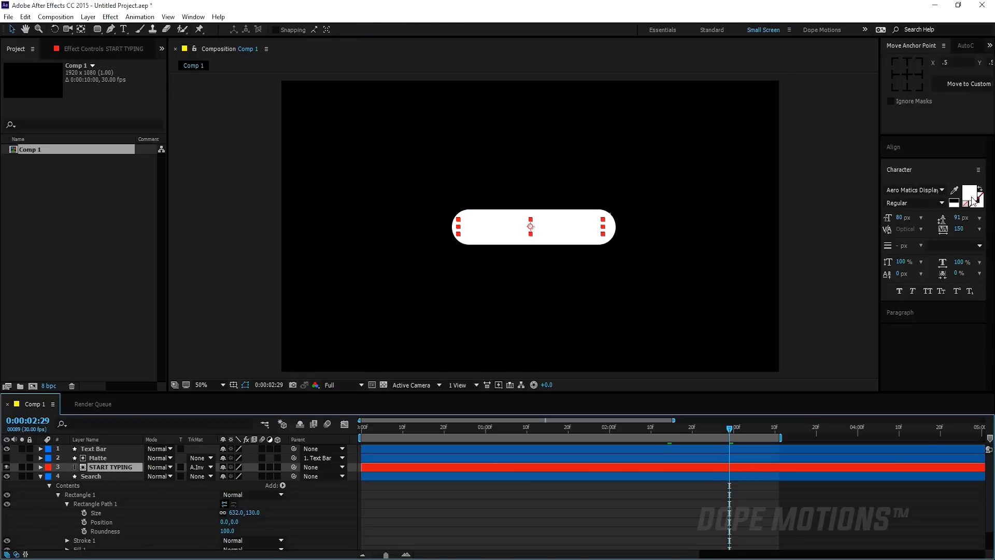
left_click(970, 193)
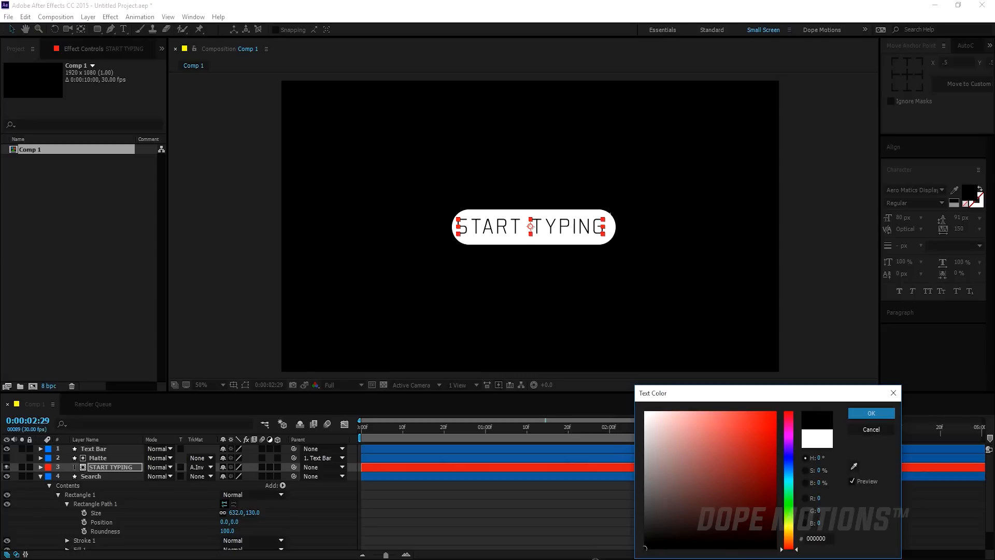
left_click(870, 413)
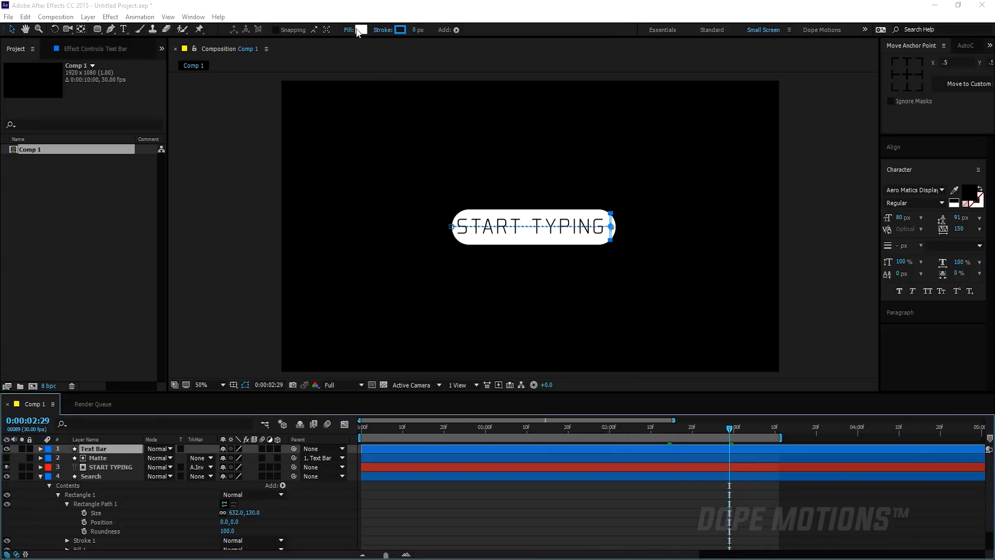
left_click(361, 29)
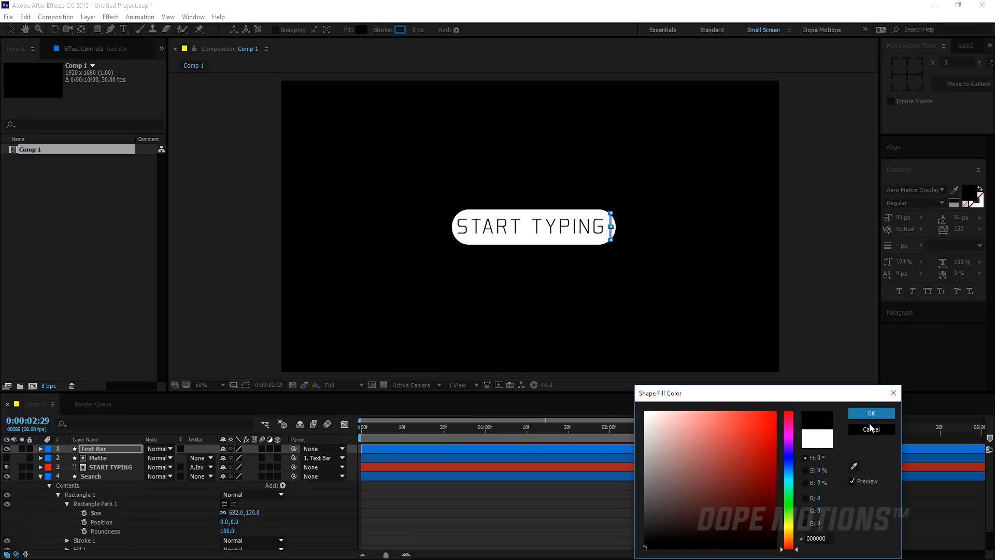
left_click(871, 413)
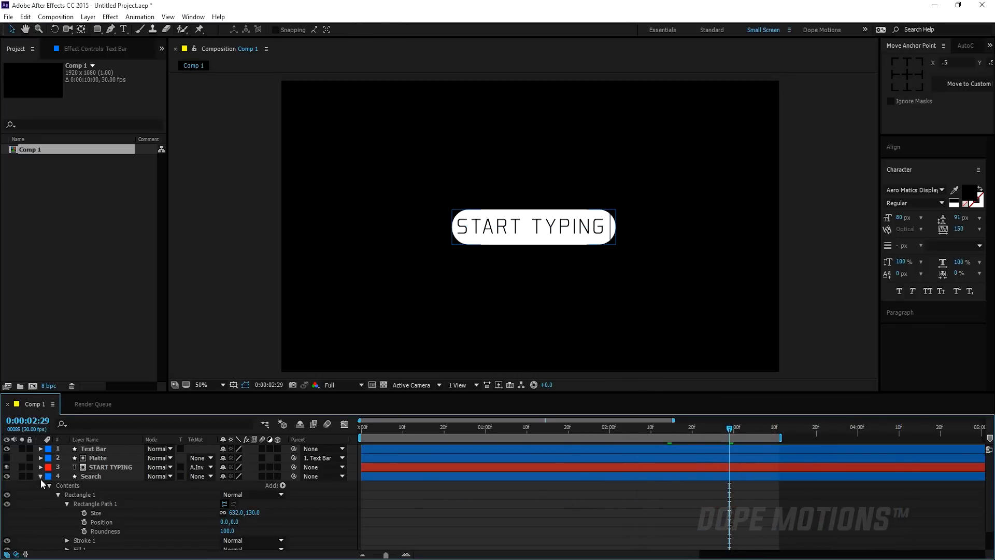
left_click(91, 475)
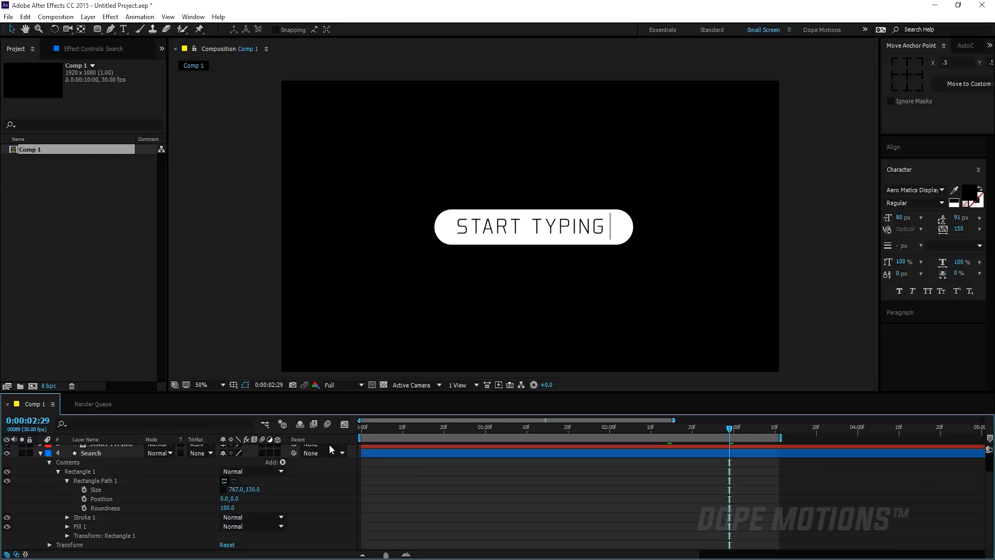
Step: Resize the Search rectangle to 767,130 and return the time to frame 0
left_click(365, 427)
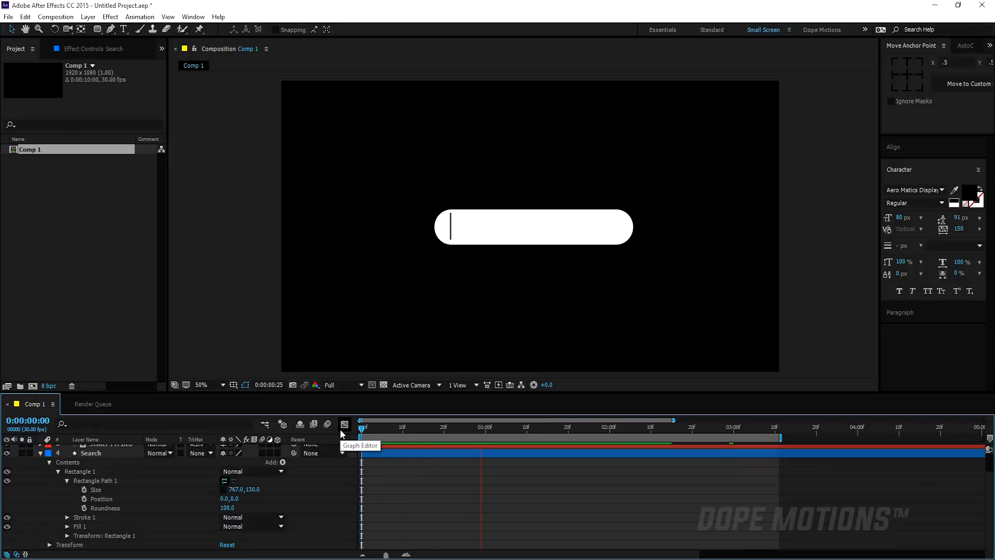
type("START TYPING")
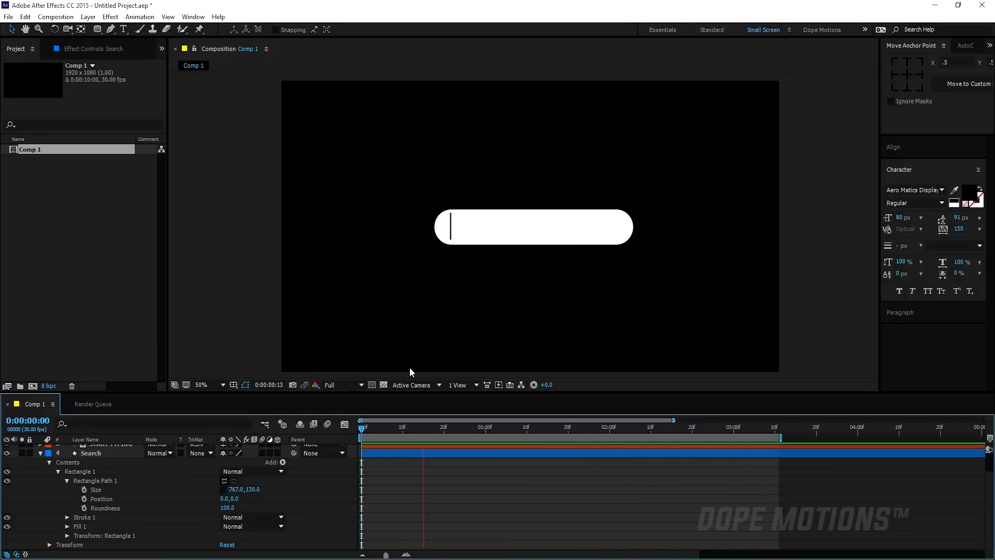
type("START TYPI")
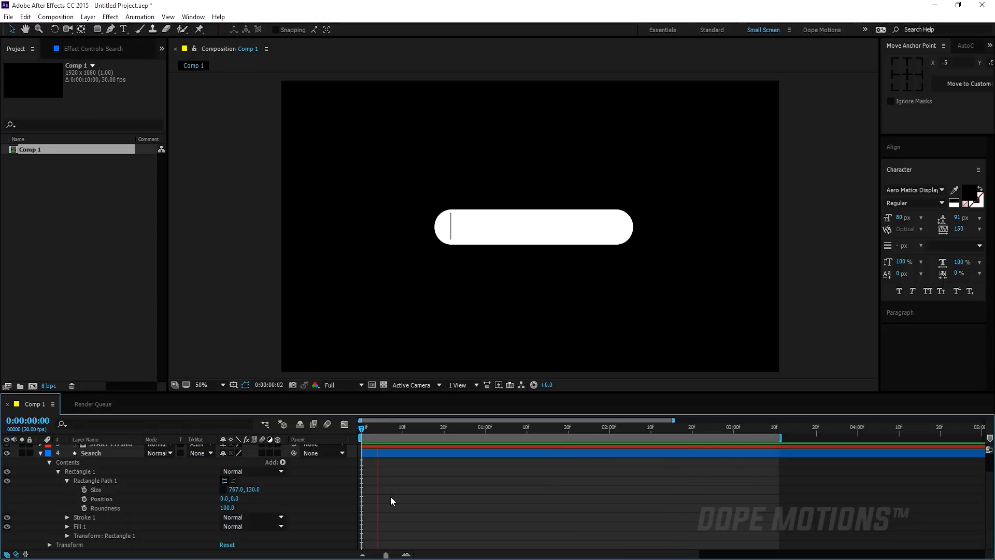
type("START")
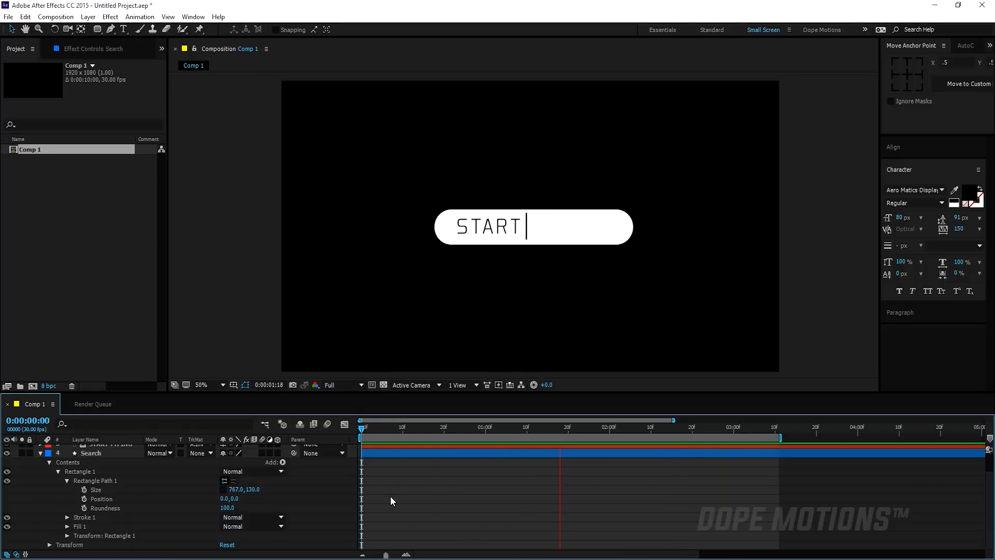
type("TYPING")
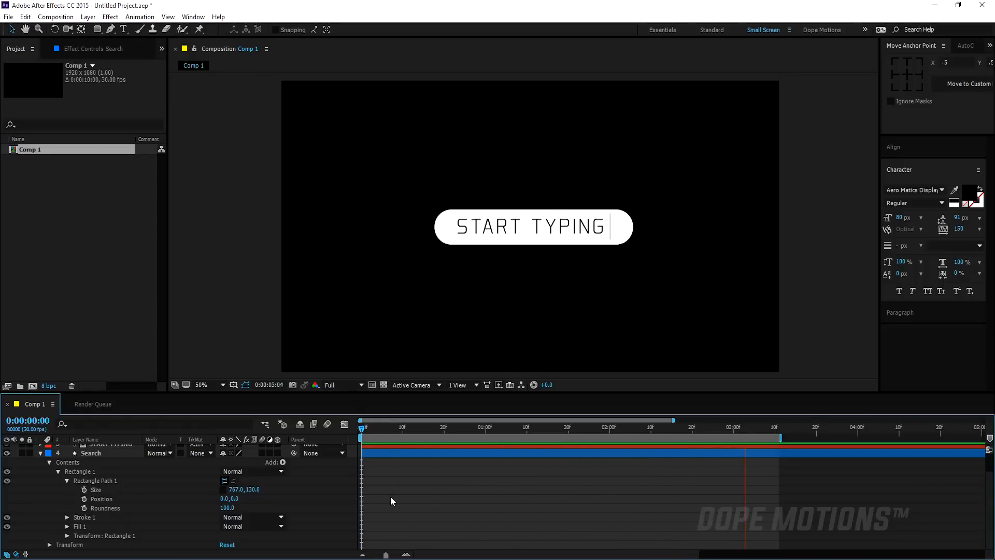